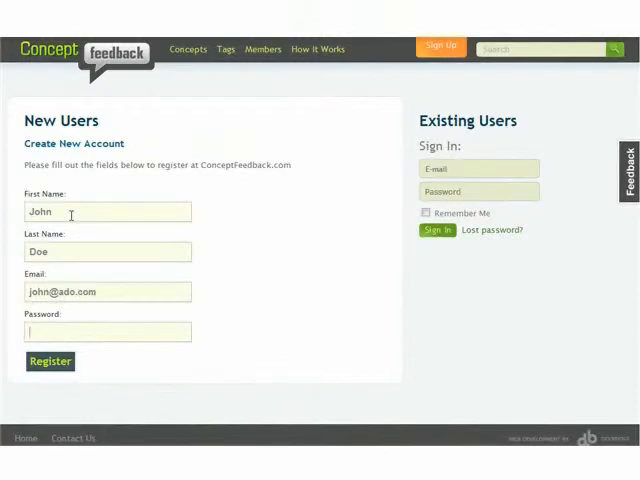
- Register the new account and begin the concept's category entry with 'ww' for Web Design
{"action": "left_click", "coordinate": [50, 360]}
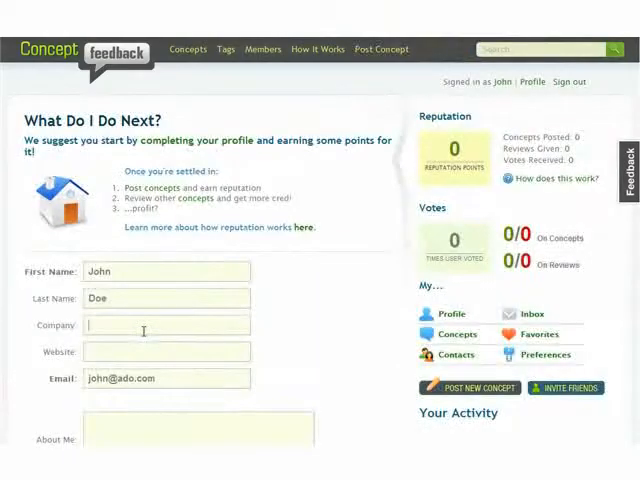
{"action": "type", "text": "ww"}
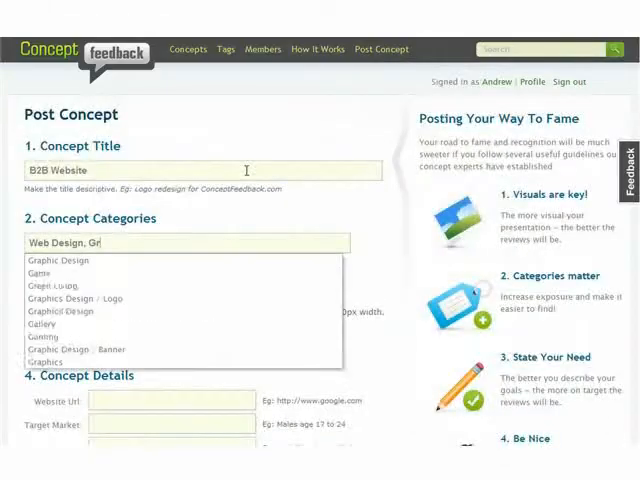
- Add Graphic Design and New Design categories, then start choosing the concept image file
{"action": "left_click", "coordinate": [56, 260]}
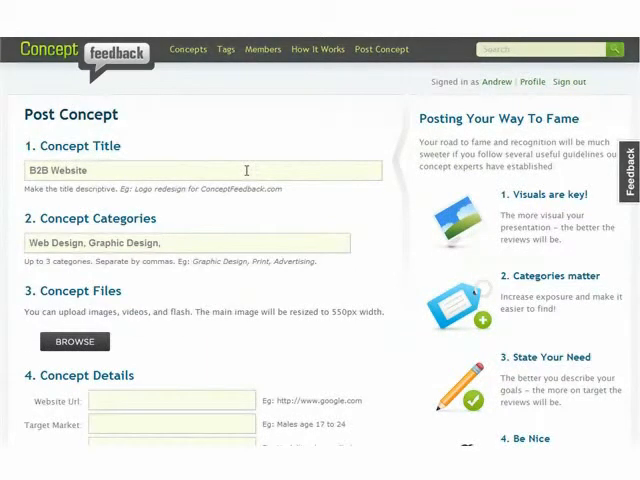
{"action": "type", "text": "N"}
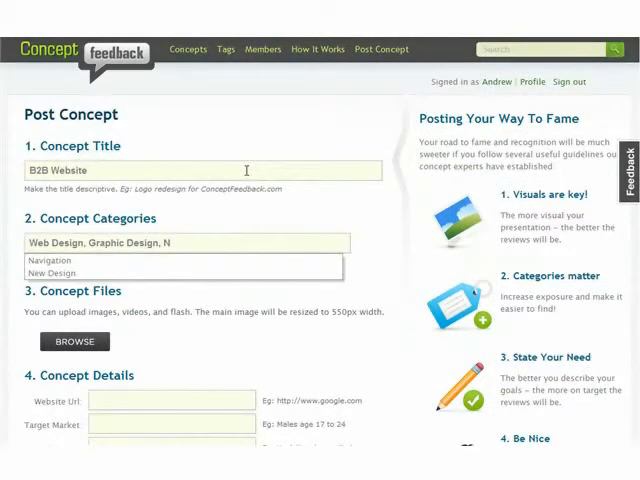
{"action": "left_click", "coordinate": [58, 272]}
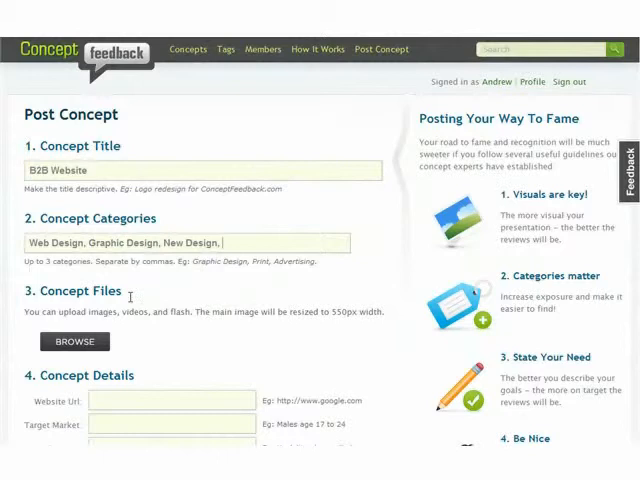
{"action": "left_click", "coordinate": [74, 340]}
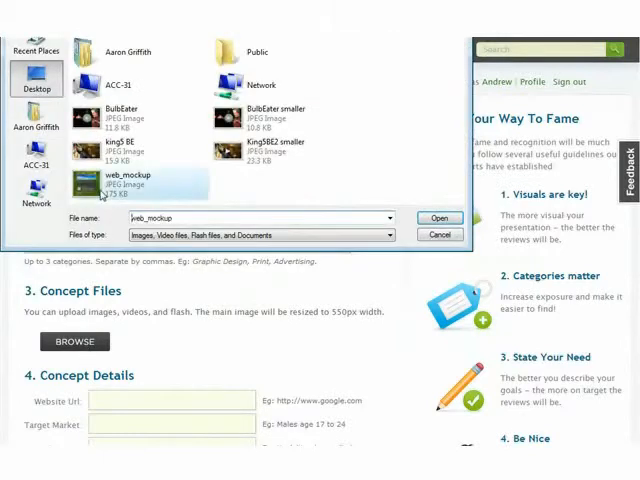
- Confirm the mockup image file for upload to the concept
{"action": "left_click", "coordinate": [440, 218]}
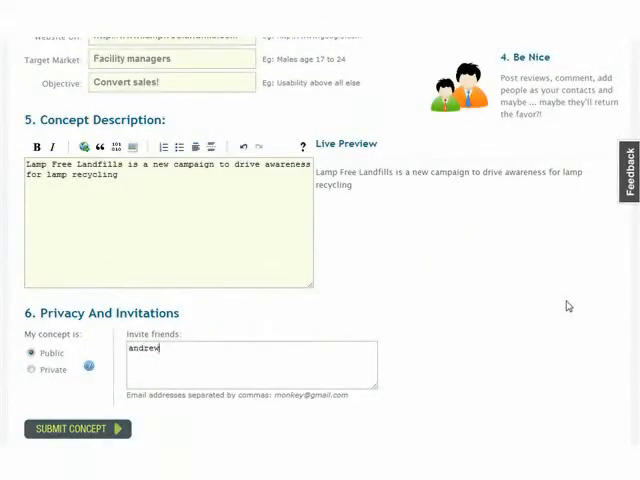
{"action": "type", "text": "@aircycle.com,"}
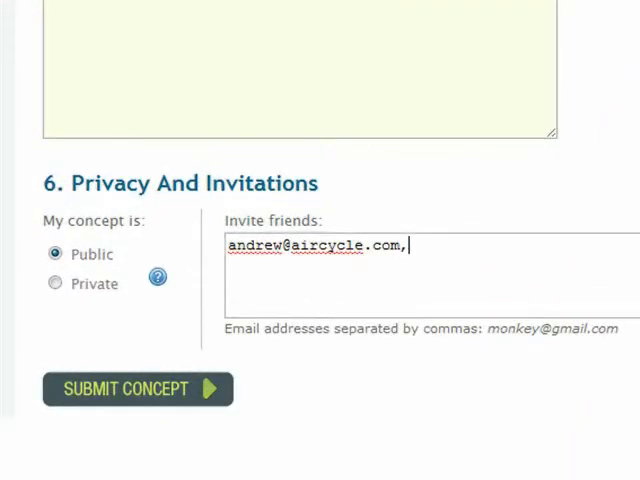
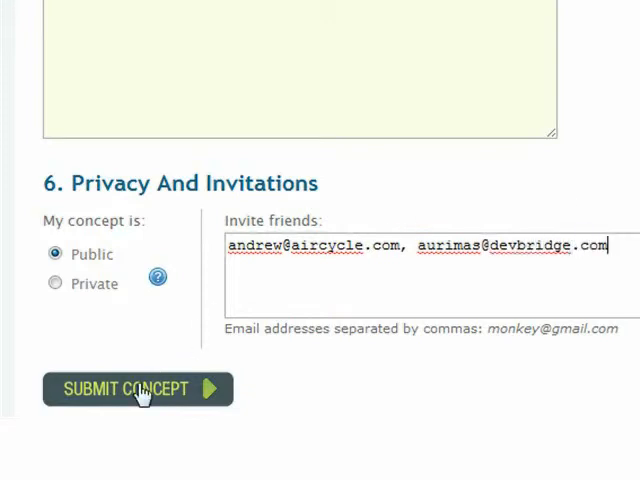
{"action": "left_click", "coordinate": [138, 388]}
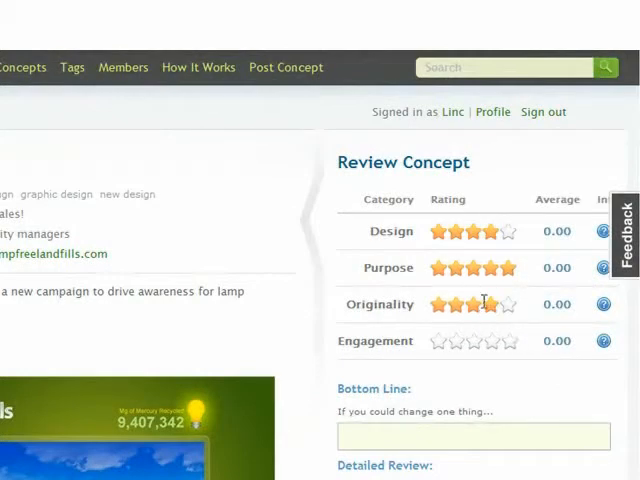
- Rate Engagement three stars and enter the bottom line 'Change the' before the detailed review
{"action": "left_click", "coordinate": [472, 340]}
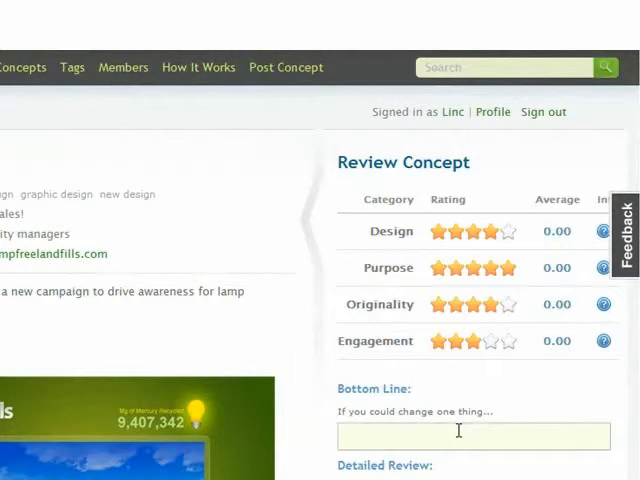
{"action": "type", "text": "Change the"}
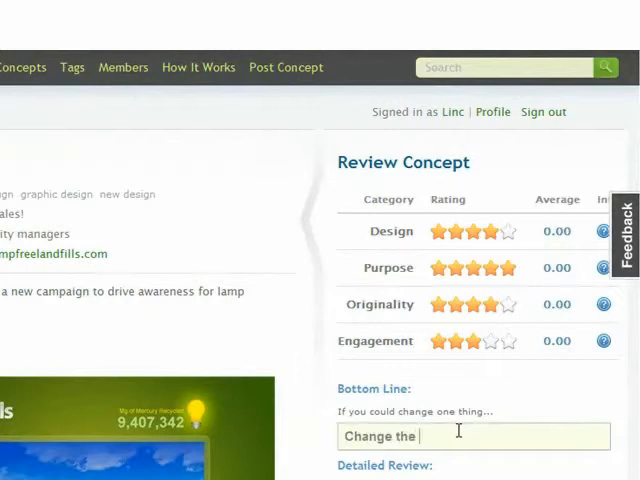
{"action": "left_click", "coordinate": [472, 436]}
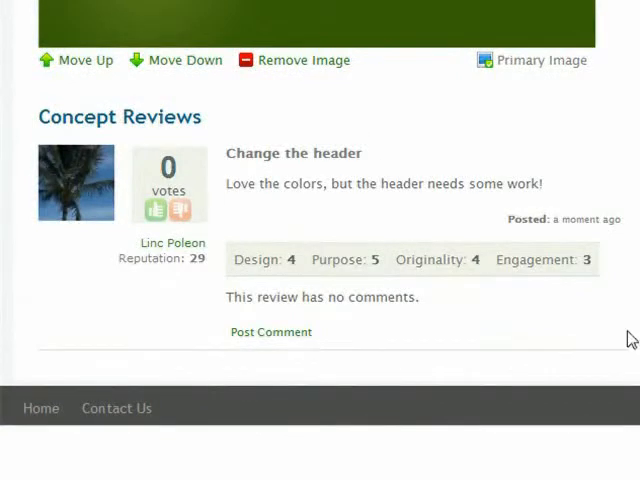
{"action": "mouse_move", "coordinate": [156, 208]}
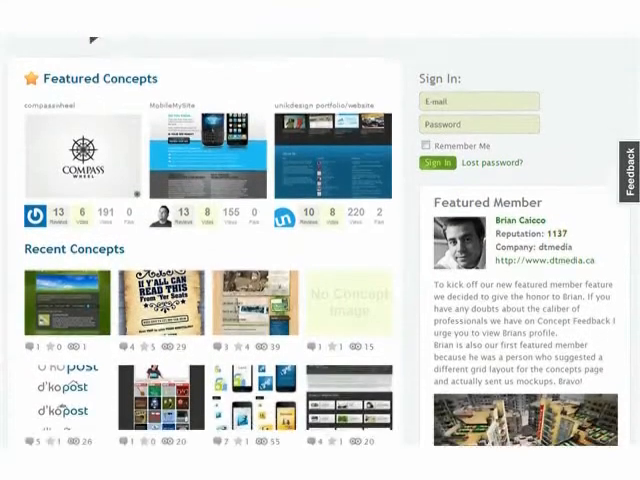
- Scroll down the home page through Featured and Recent Concepts
{"action": "scroll", "scroll_direction": "down", "scroll_amount": 3}
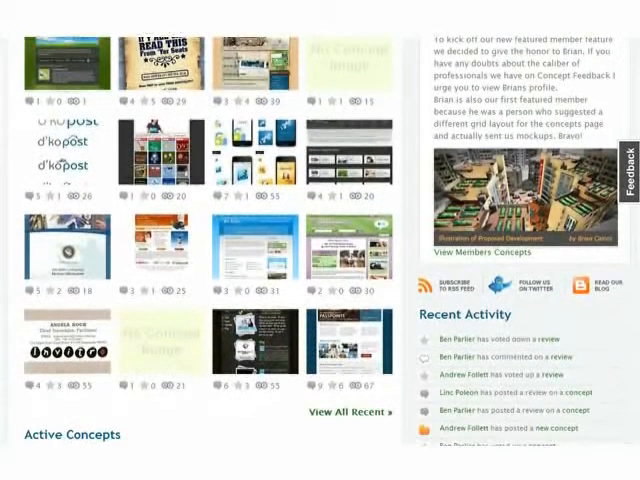